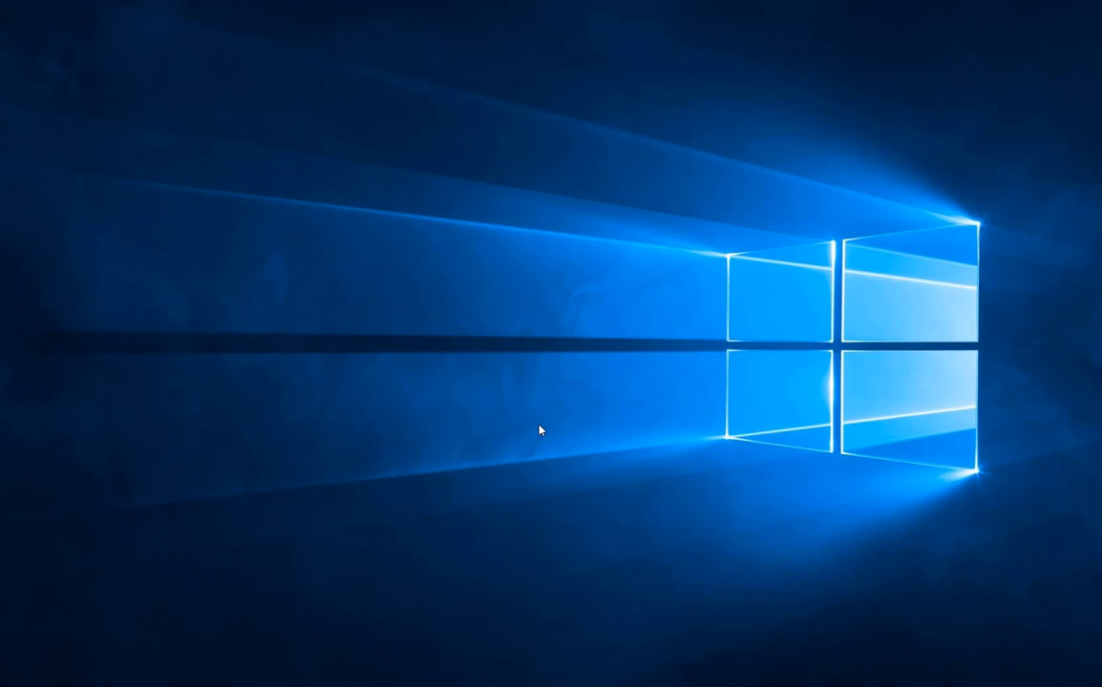
- Launch VEGAS Pro 18 from the desktop until the LoadLibrary error 998 appears
left_click(13, 678)
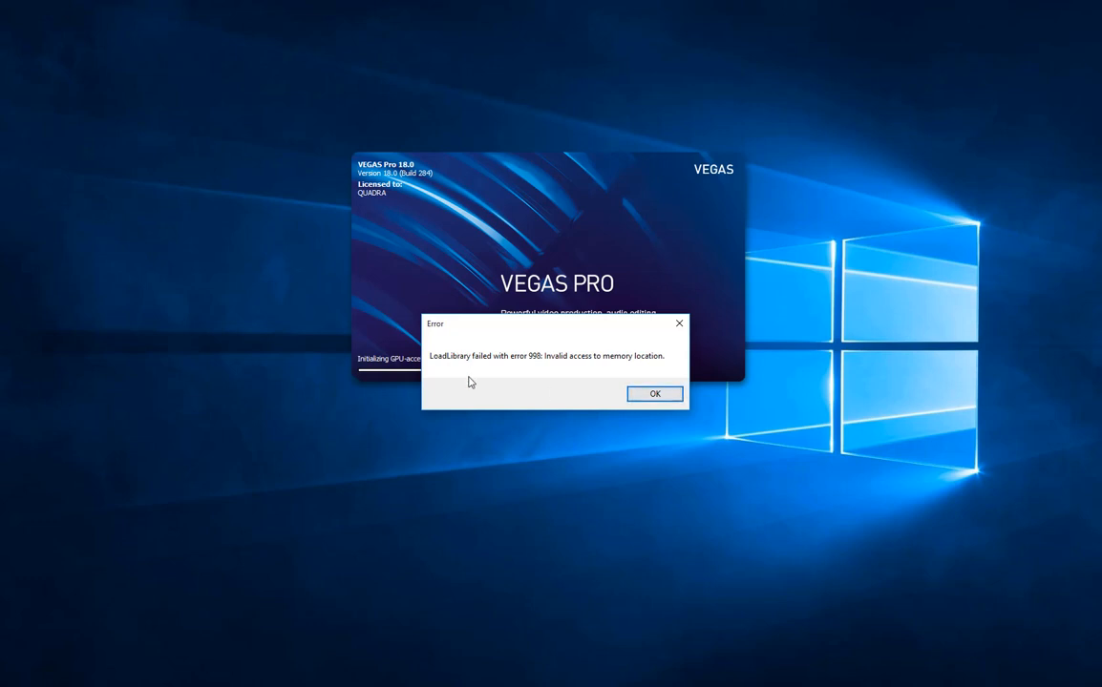
mouse_move(532, 368)
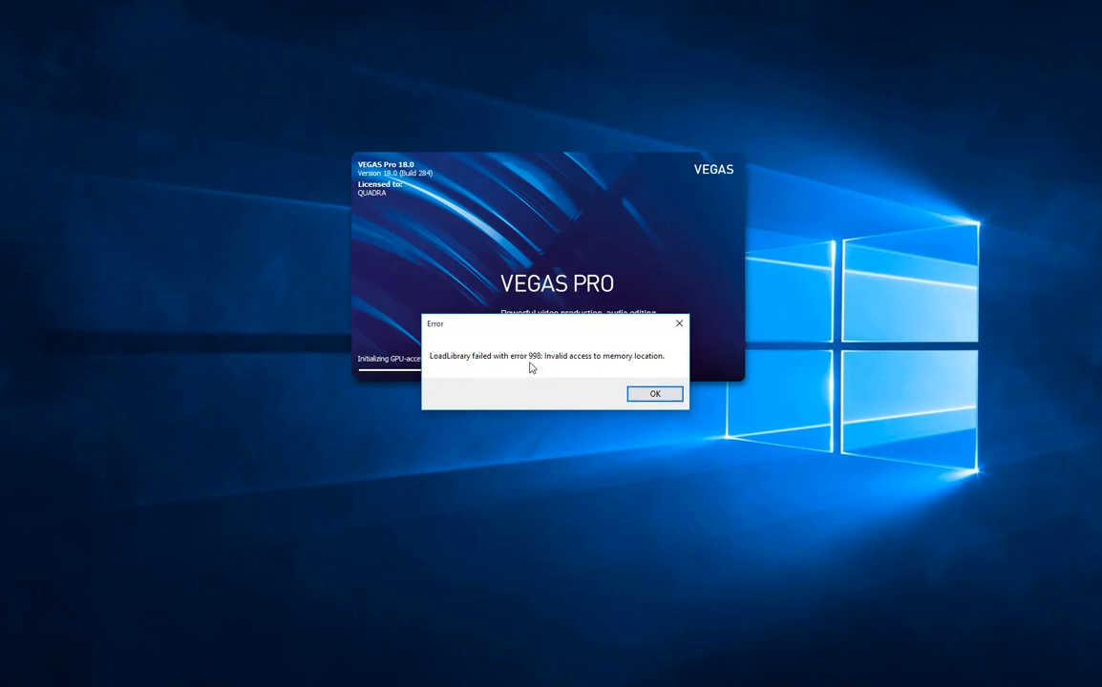
mouse_move(664, 406)
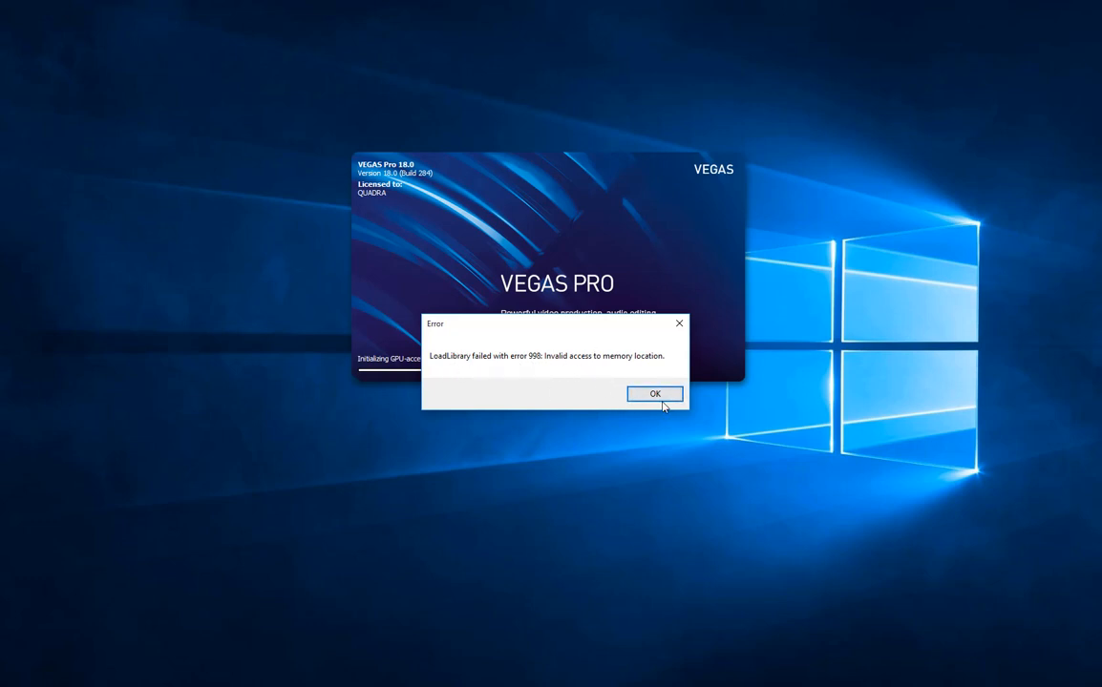
- Dismiss the error and browse to C:\Windows\System32 to find atig6pxx.dll
left_click(655, 393)
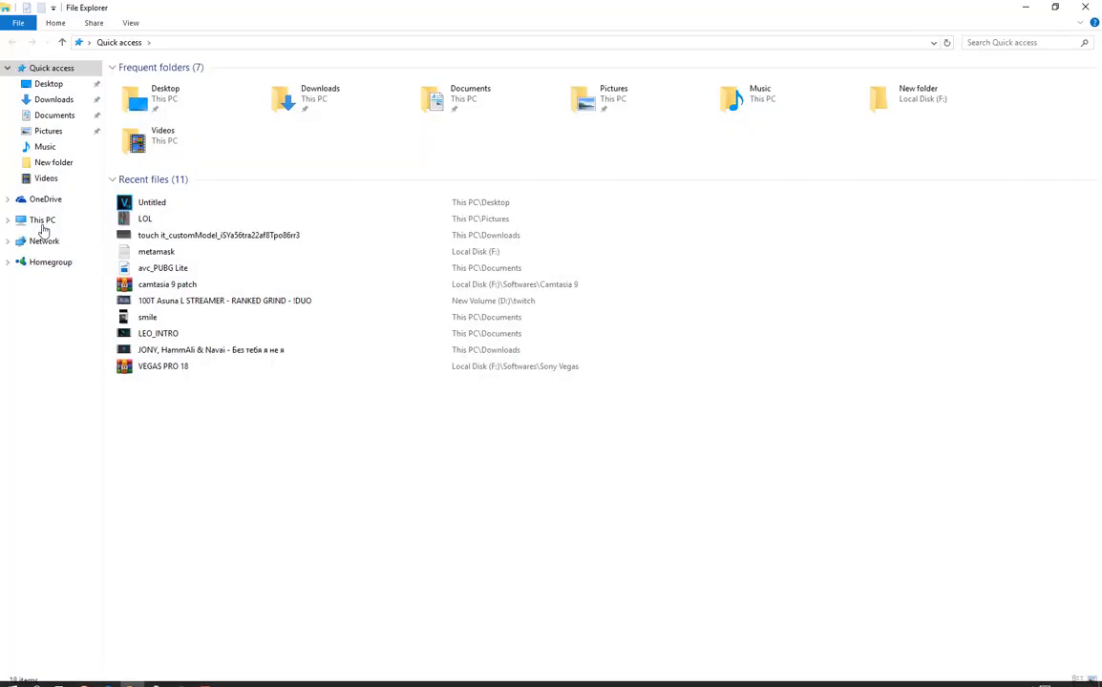
left_click(42, 219)
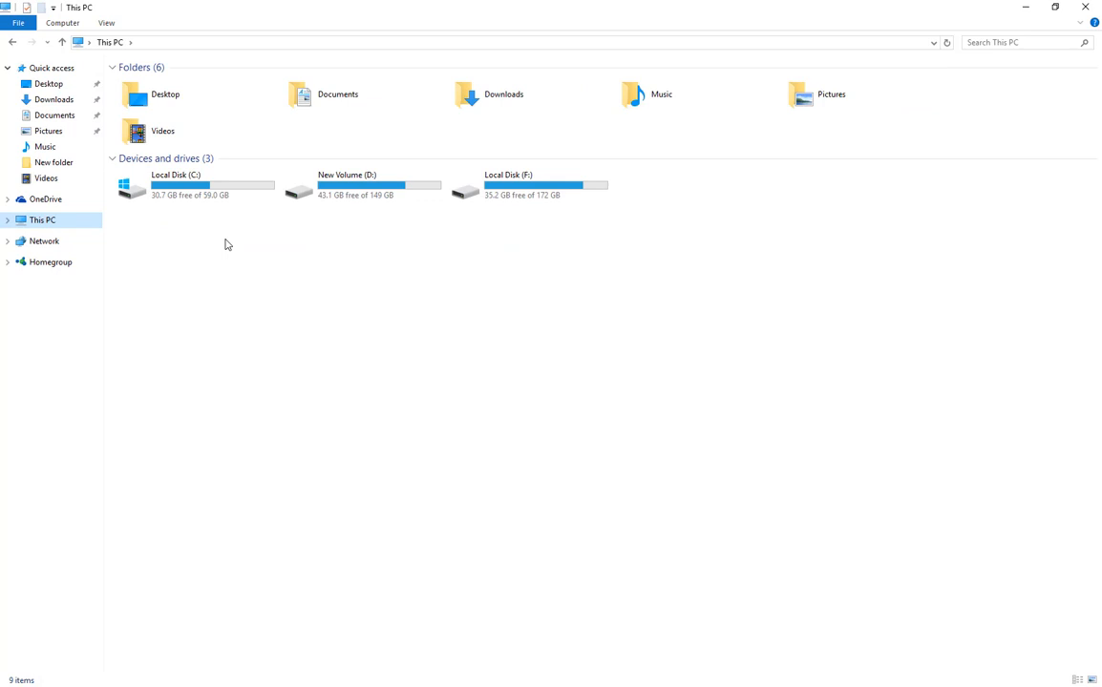
double_click(175, 184)
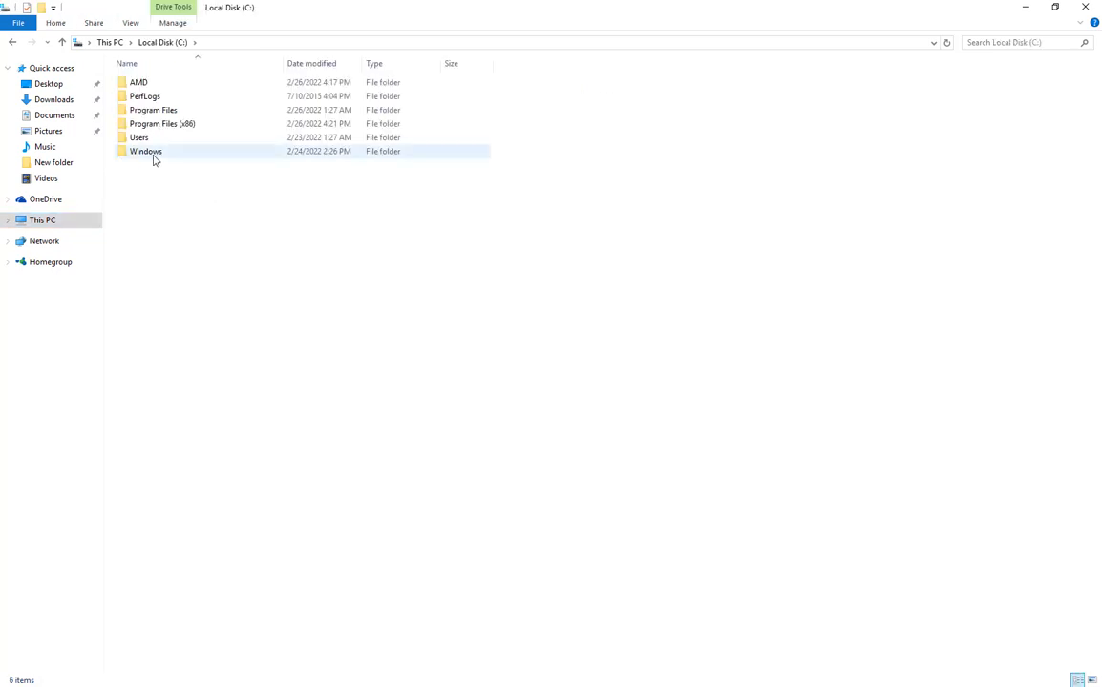
double_click(147, 151)
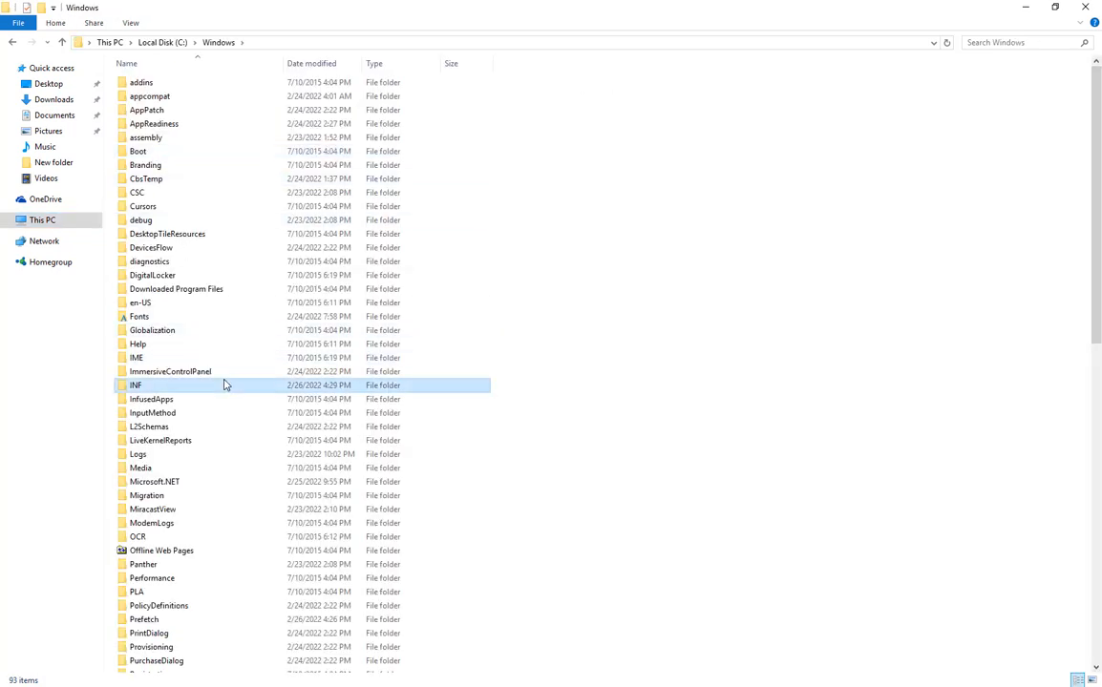
scroll("down", 3)
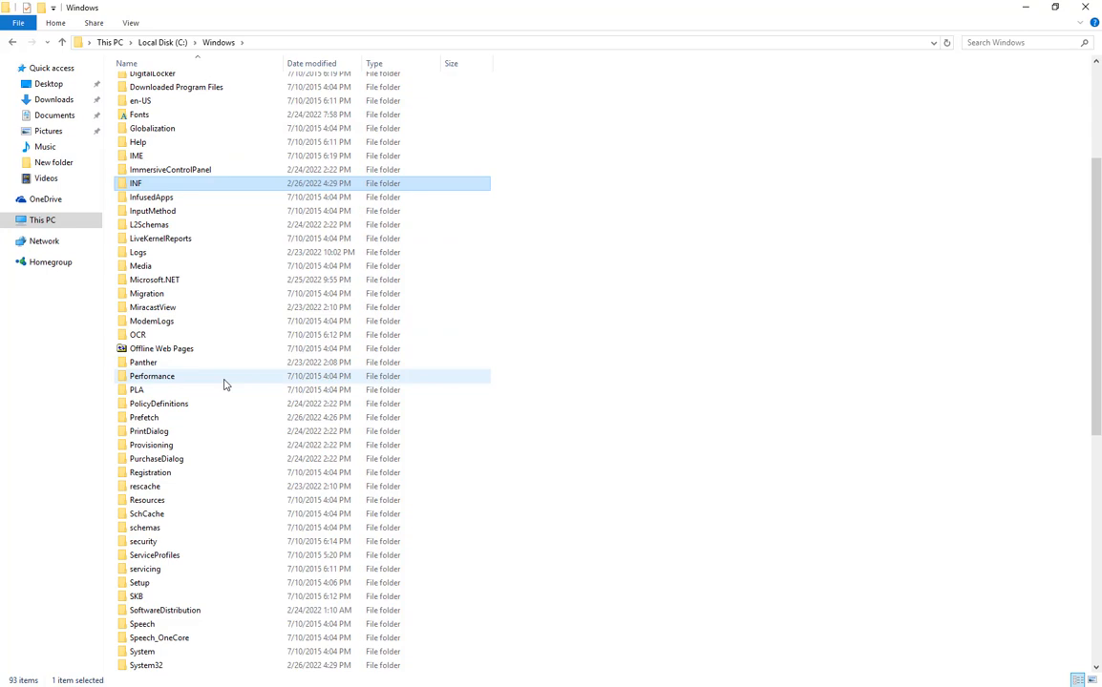
scroll("down", 3)
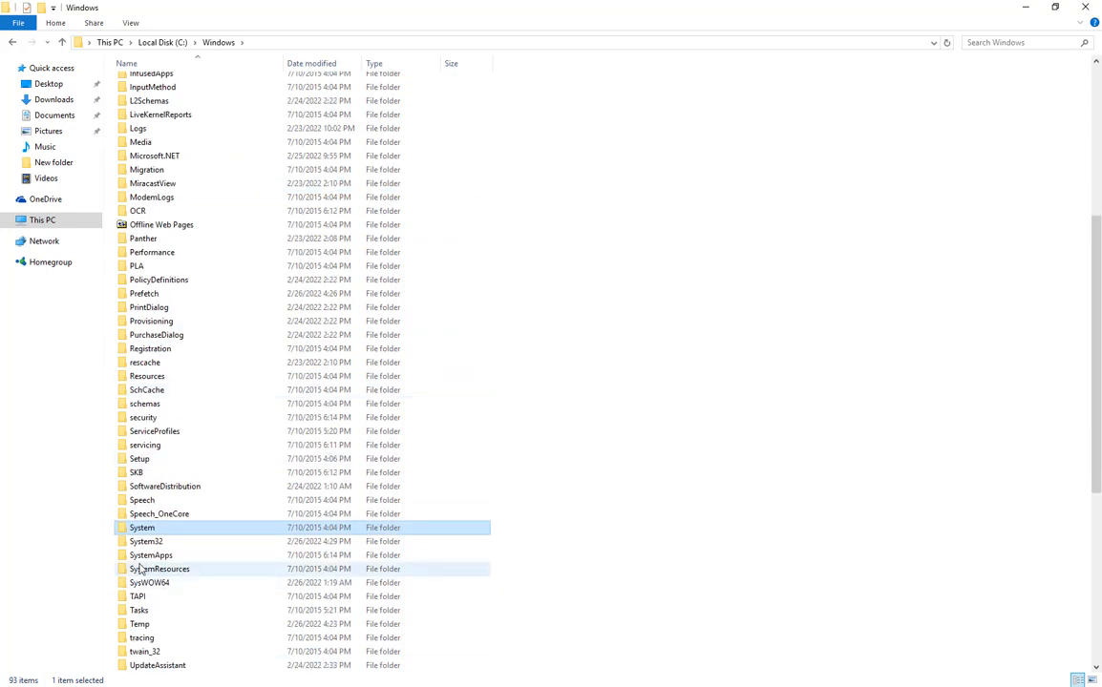
double_click(145, 541)
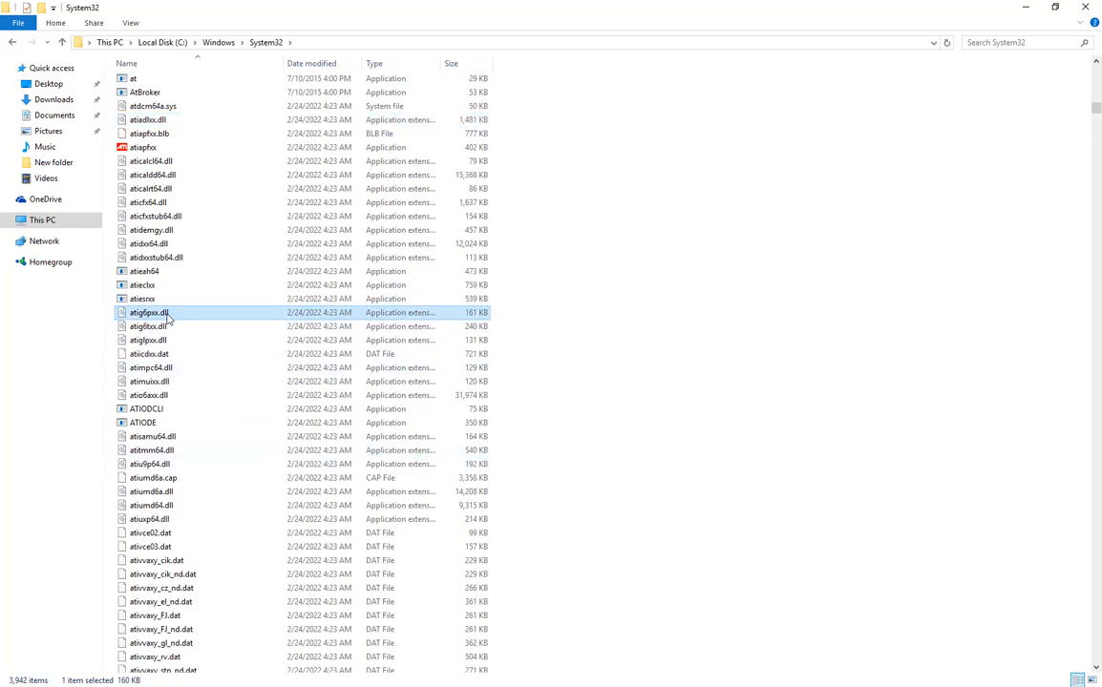
- Rename atig6pxx.dll to atig6pxx.dll.bak, granting administrator permission
double_click(148, 313)
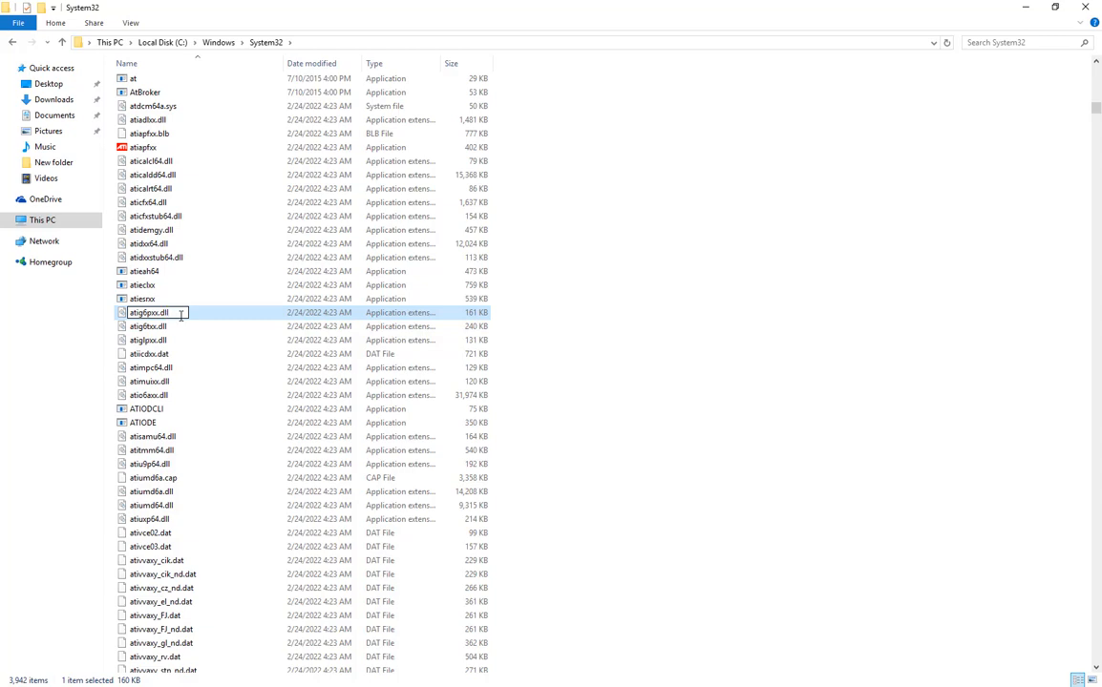
type(".bat")
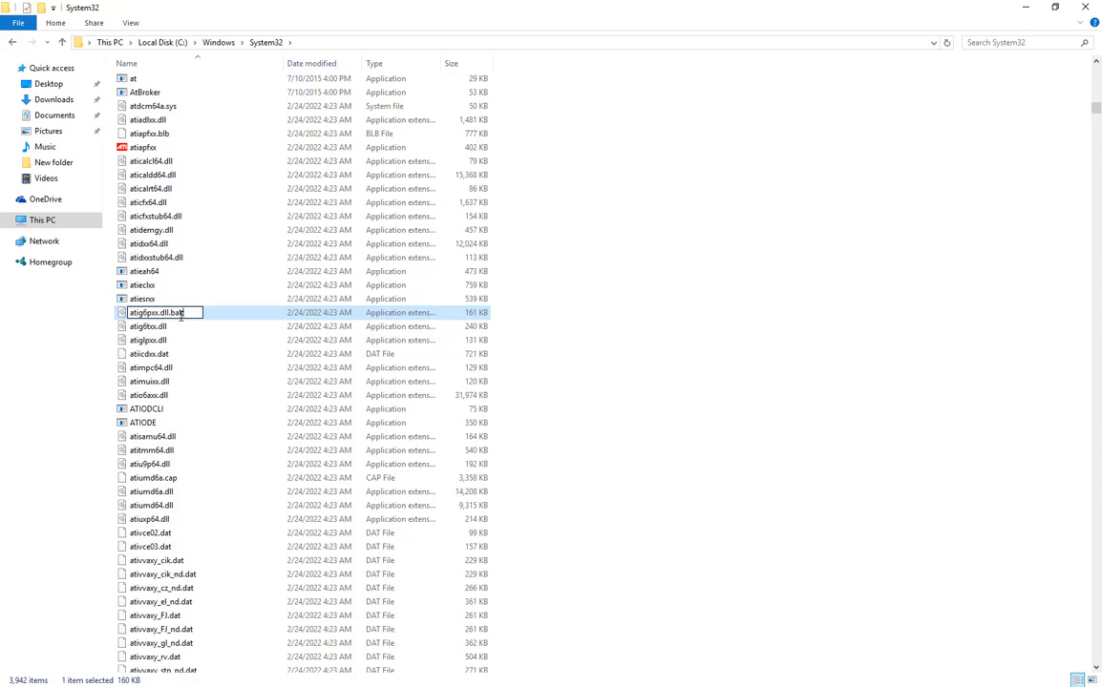
key("Return")
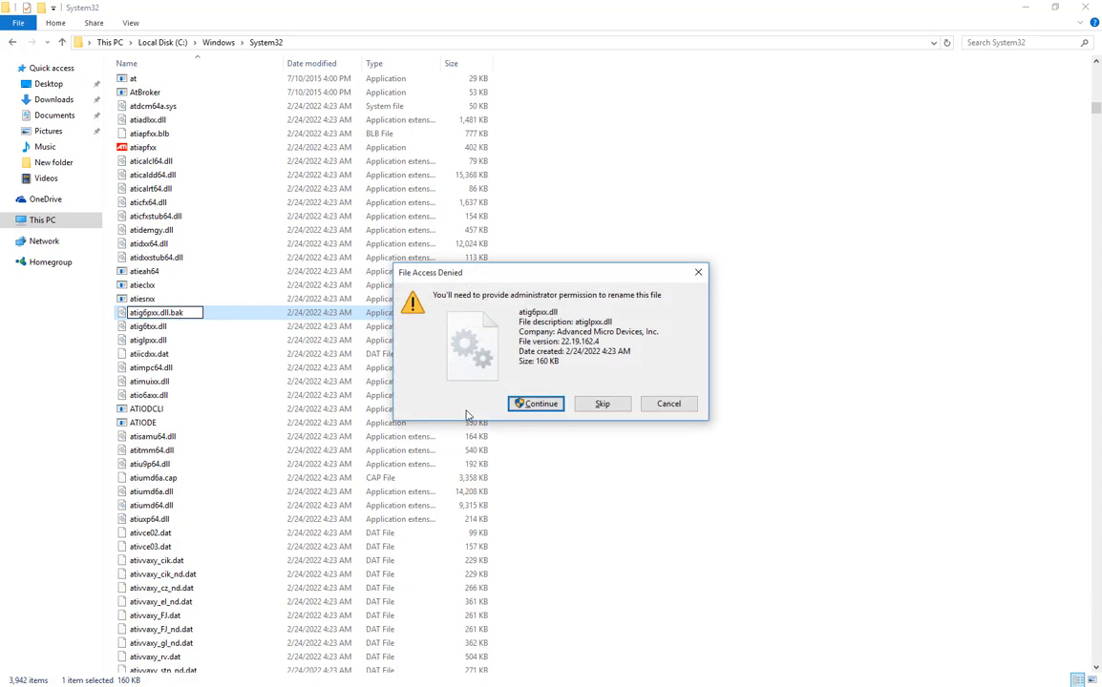
left_click(535, 403)
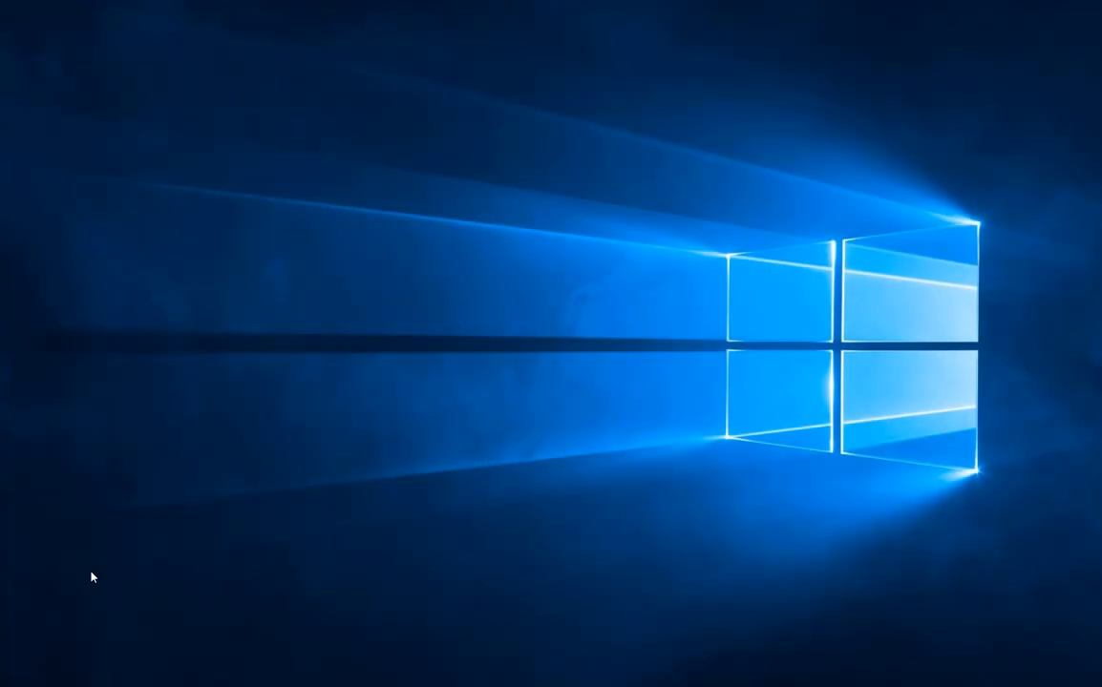
- Relaunch VEGAS Pro 18 to confirm it loads without the LoadLibrary error
left_click(12, 678)
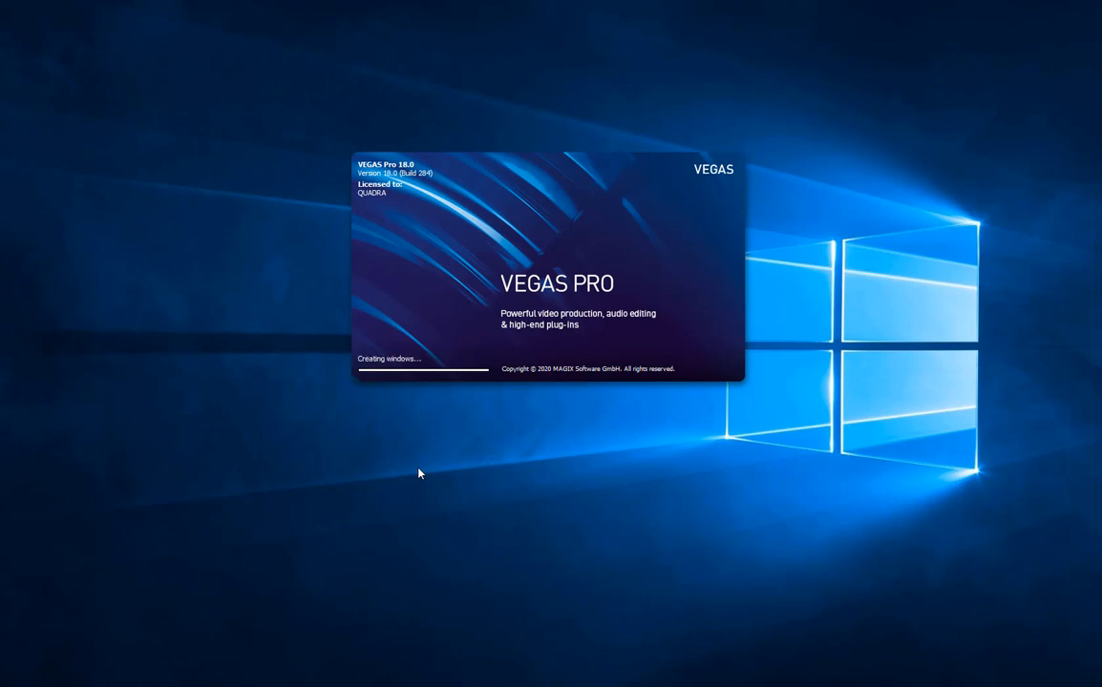
mouse_move(370, 368)
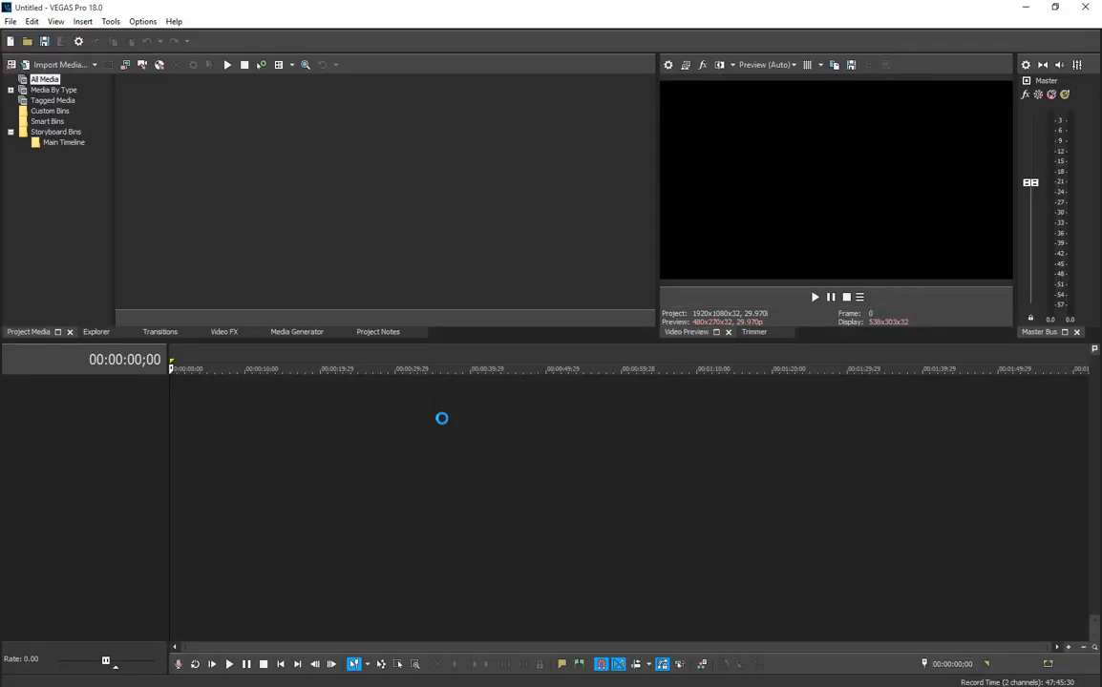
left_click(378, 331)
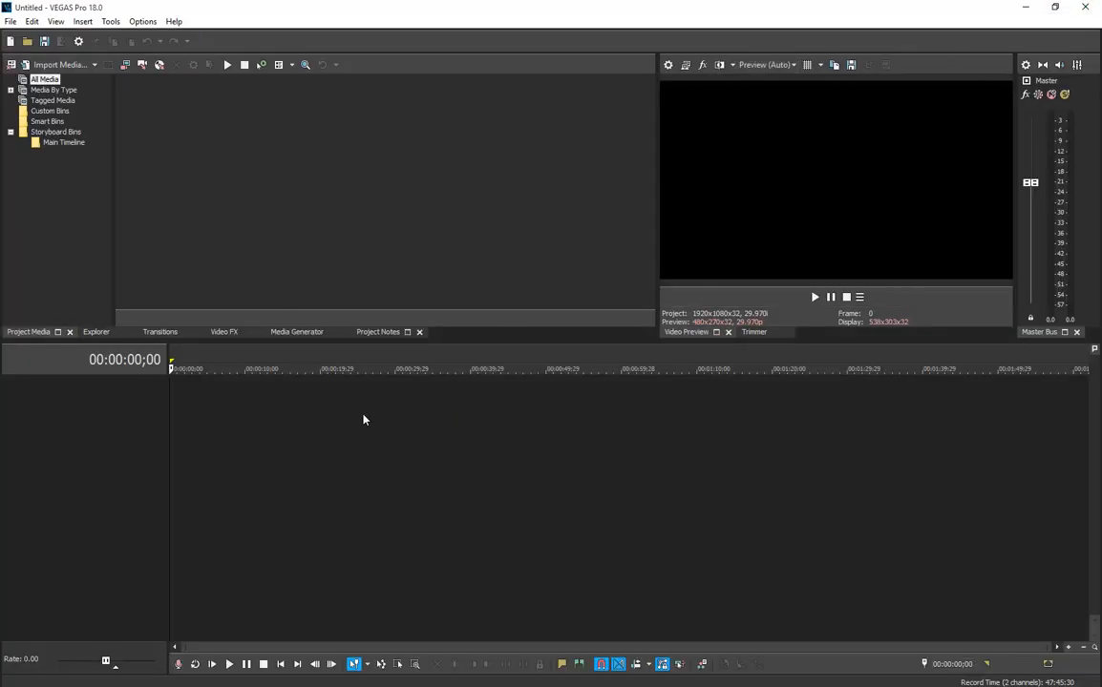
mouse_move(459, 499)
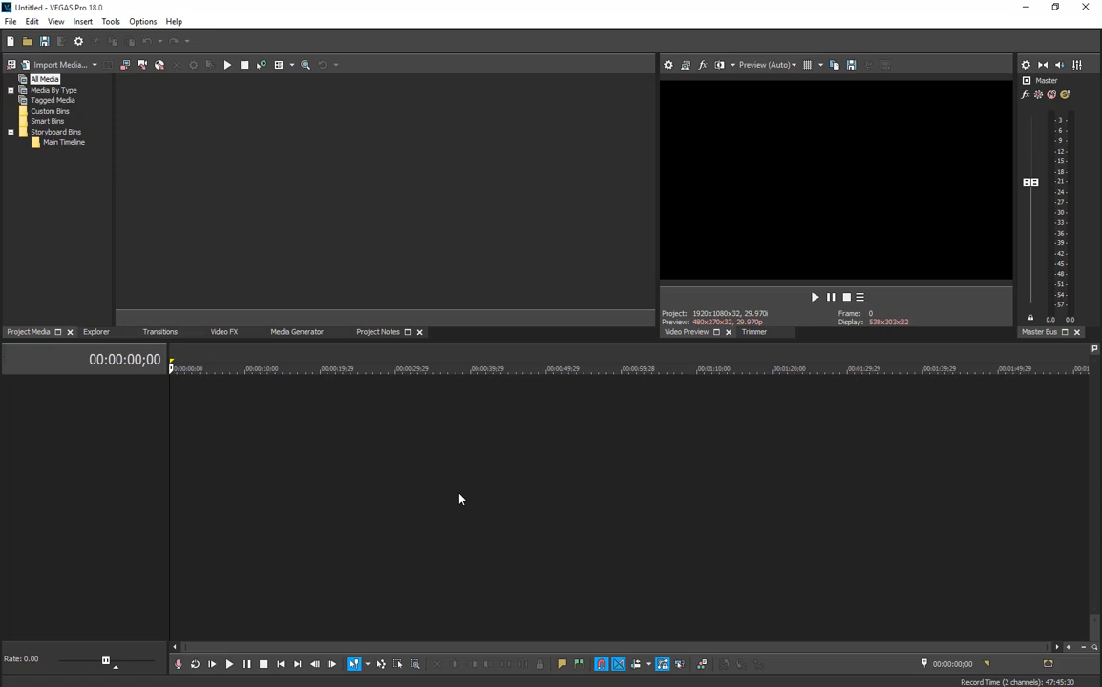
mouse_move(377, 464)
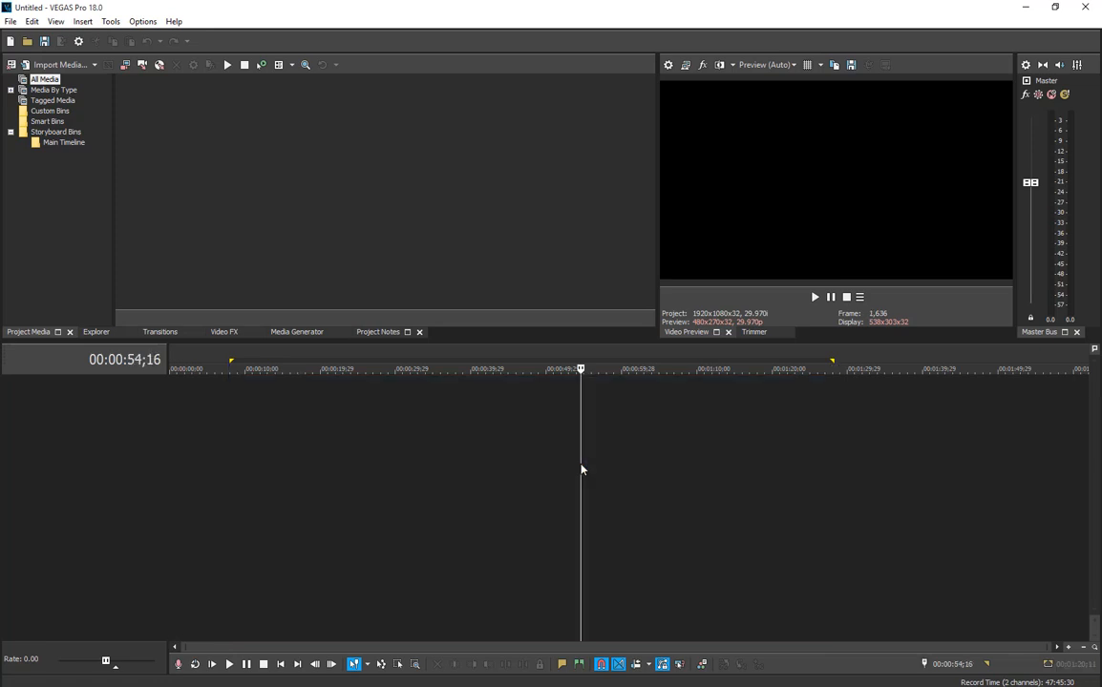
mouse_move(401, 449)
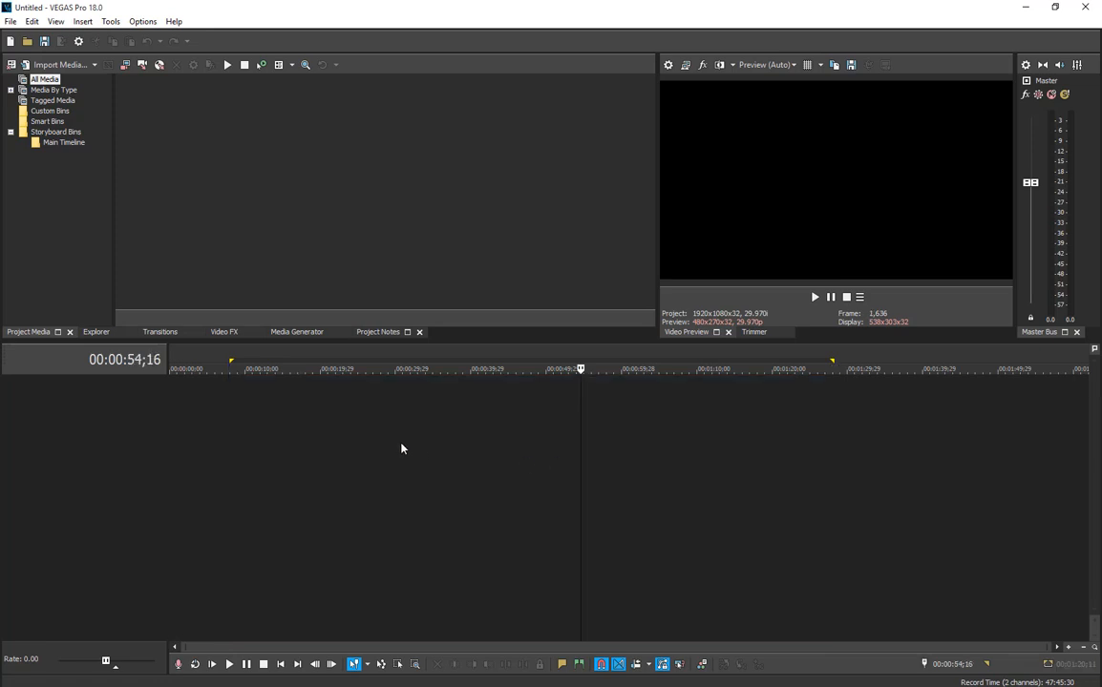
mouse_move(451, 439)
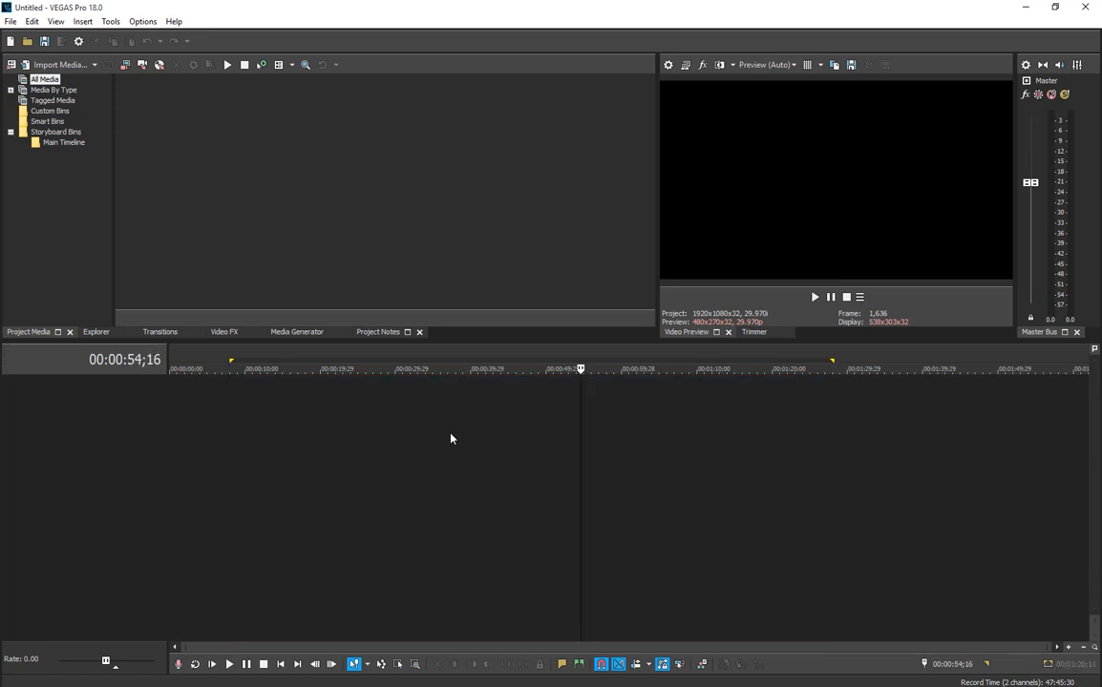